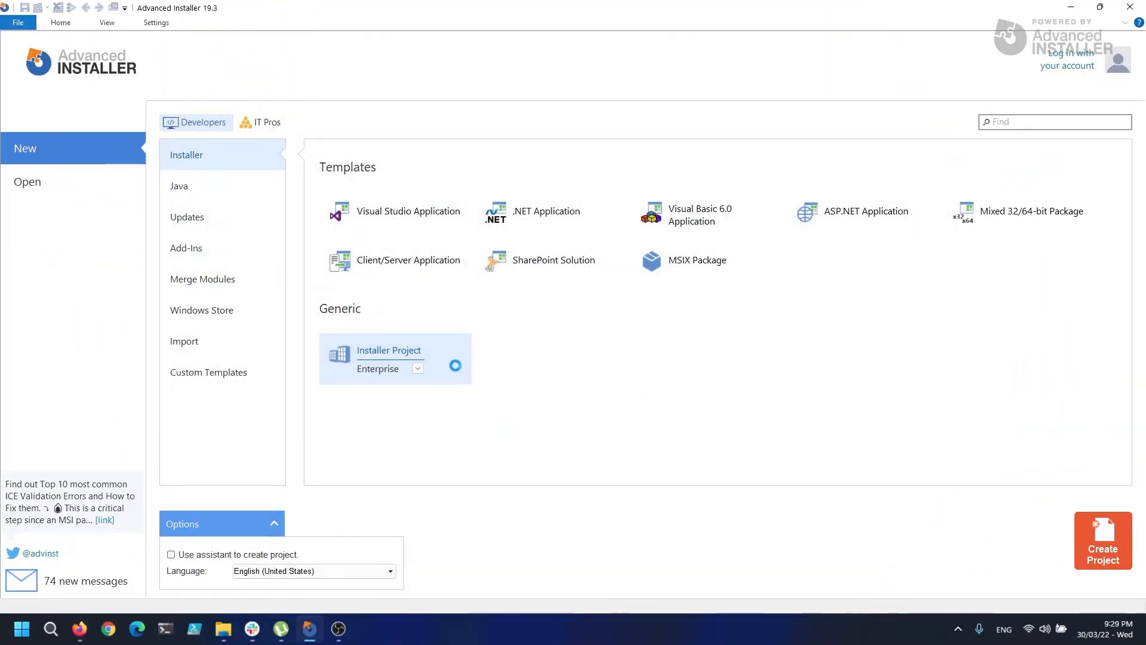
Step: Create a new Enterprise-edition installer project showing its product details
{"action": "left_click", "coordinate": [1104, 540]}
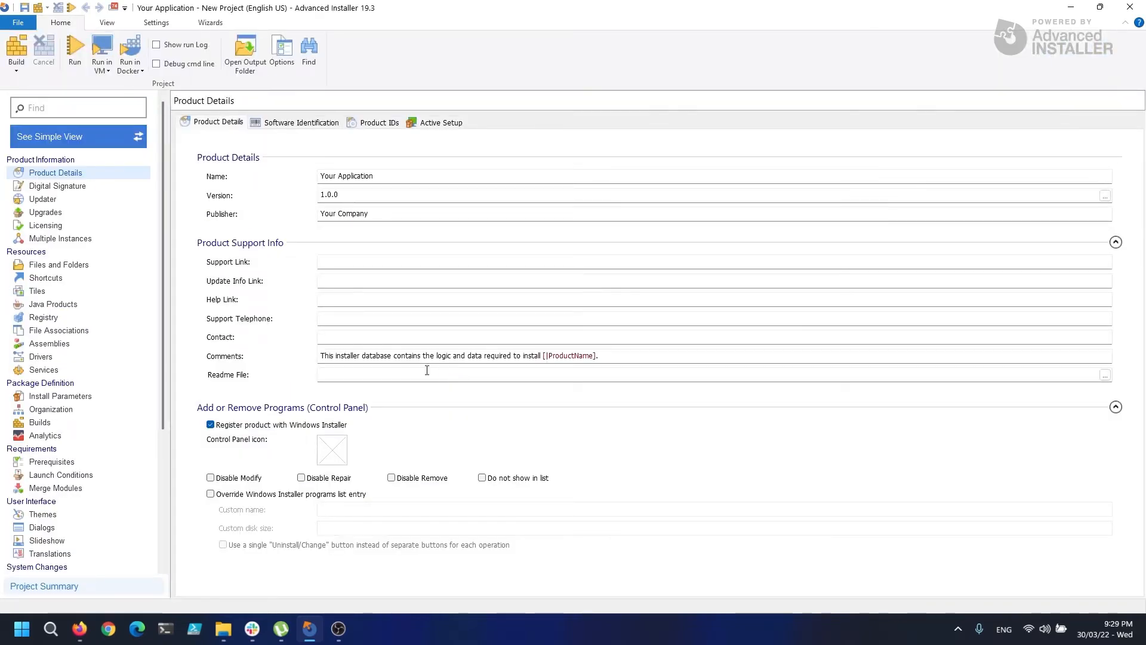
Step: Turn off Windows Installer registration, confirm the warning, and name the product 'My Bundle'
{"action": "left_click", "coordinate": [210, 425]}
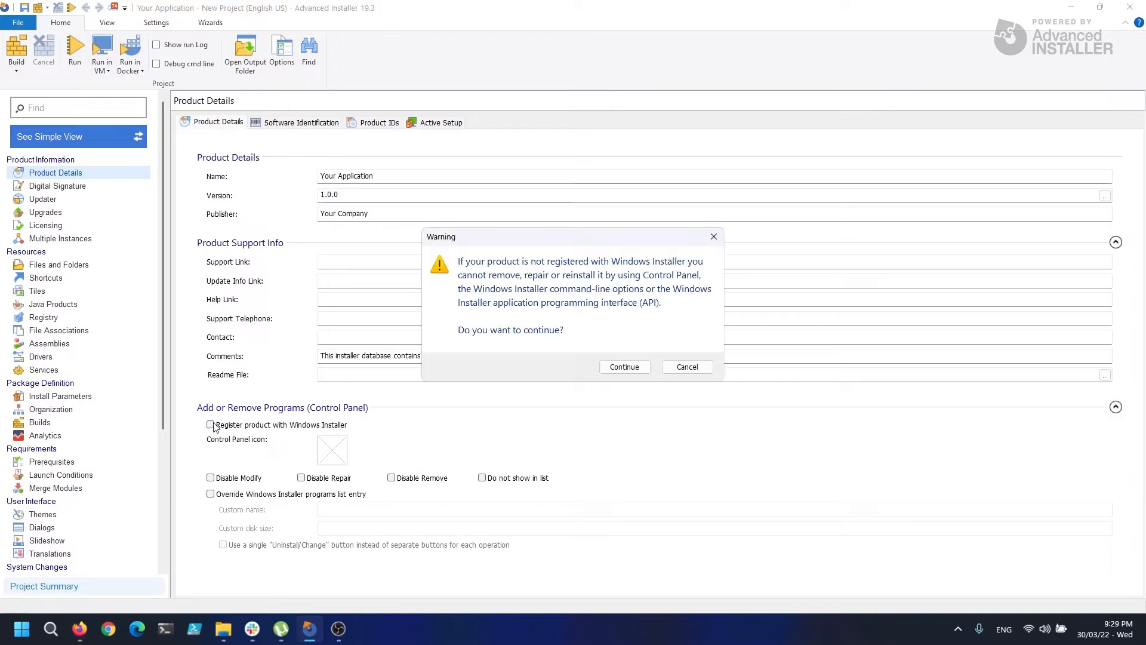
{"action": "mouse_move", "coordinate": [554, 390]}
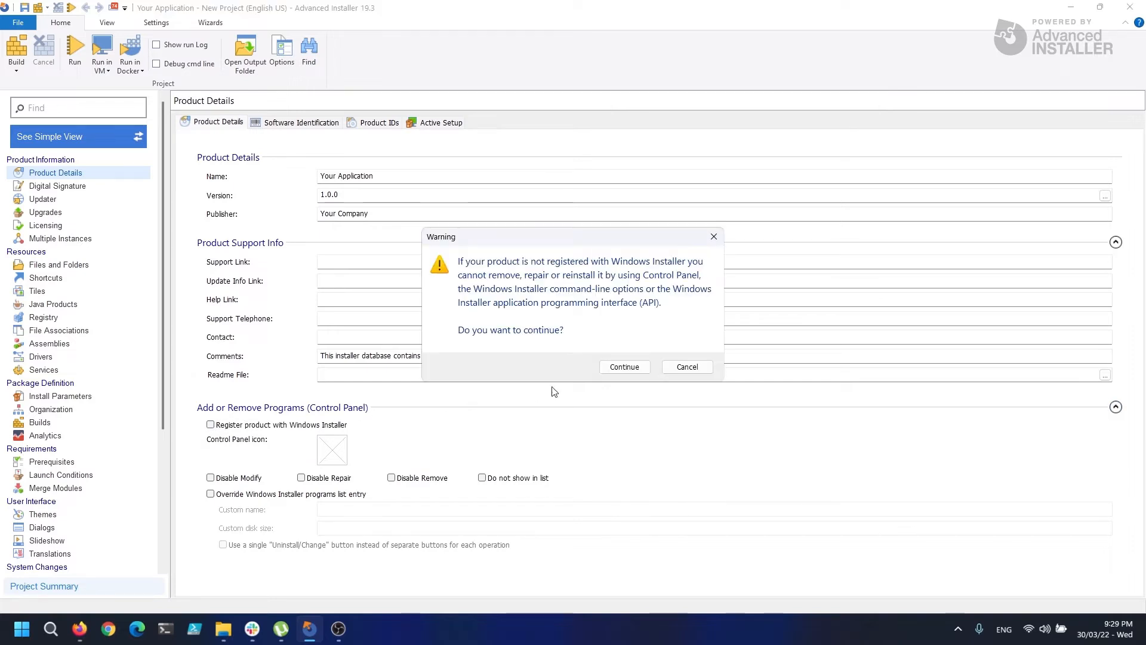
{"action": "left_click", "coordinate": [624, 366]}
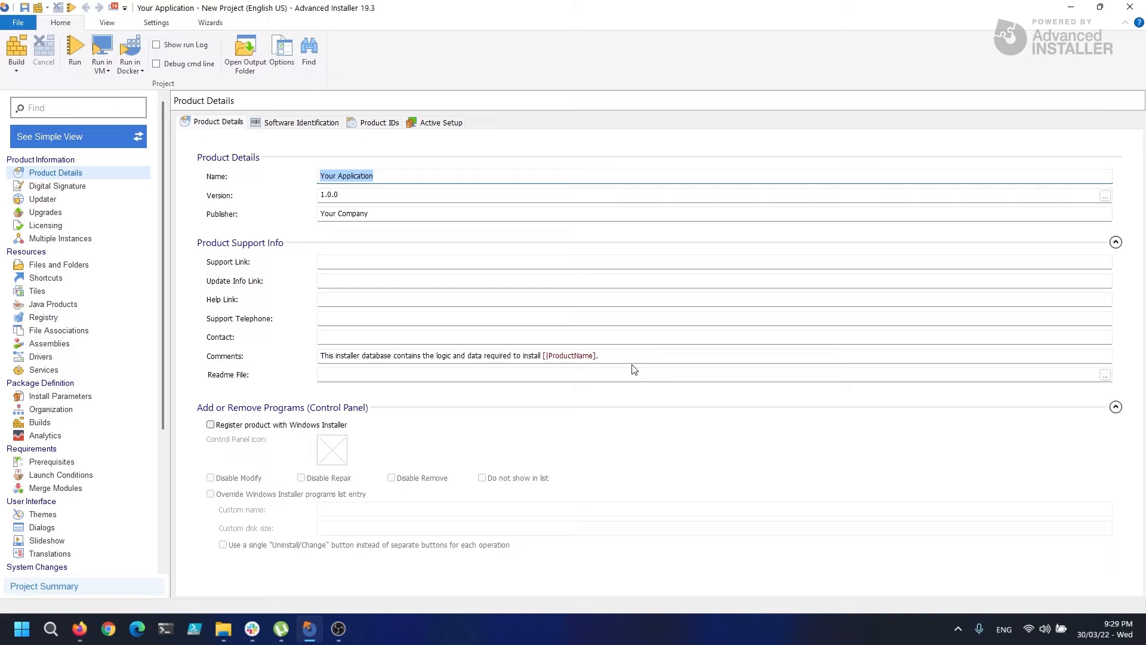
{"action": "type", "text": "My Bundle"}
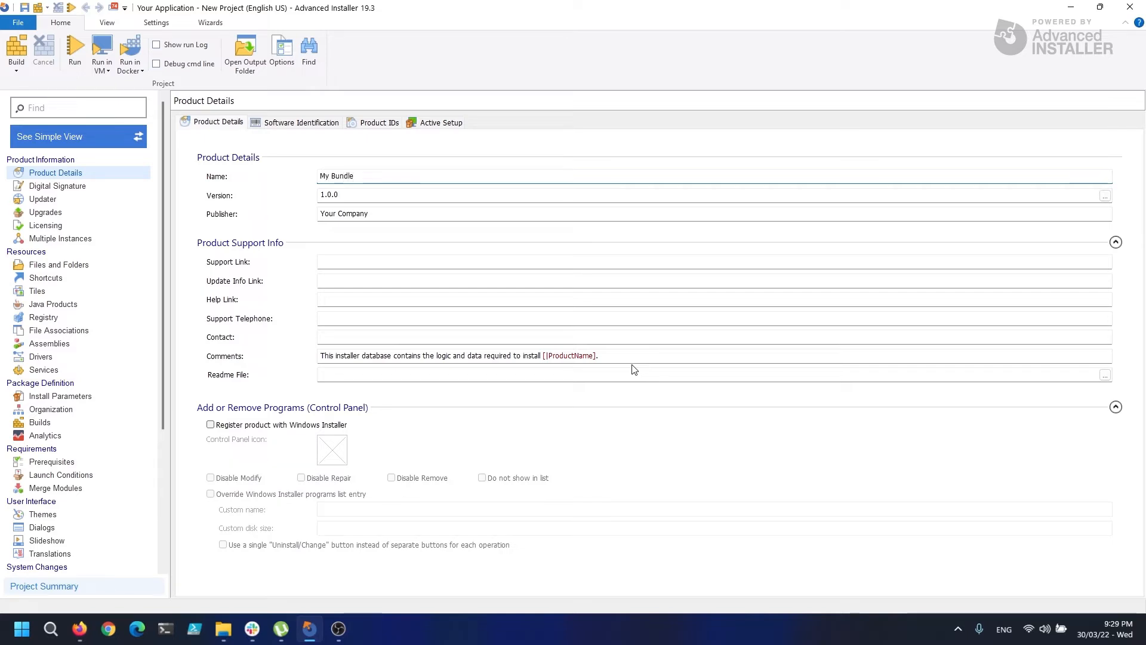
{"action": "mouse_move", "coordinate": [393, 293]}
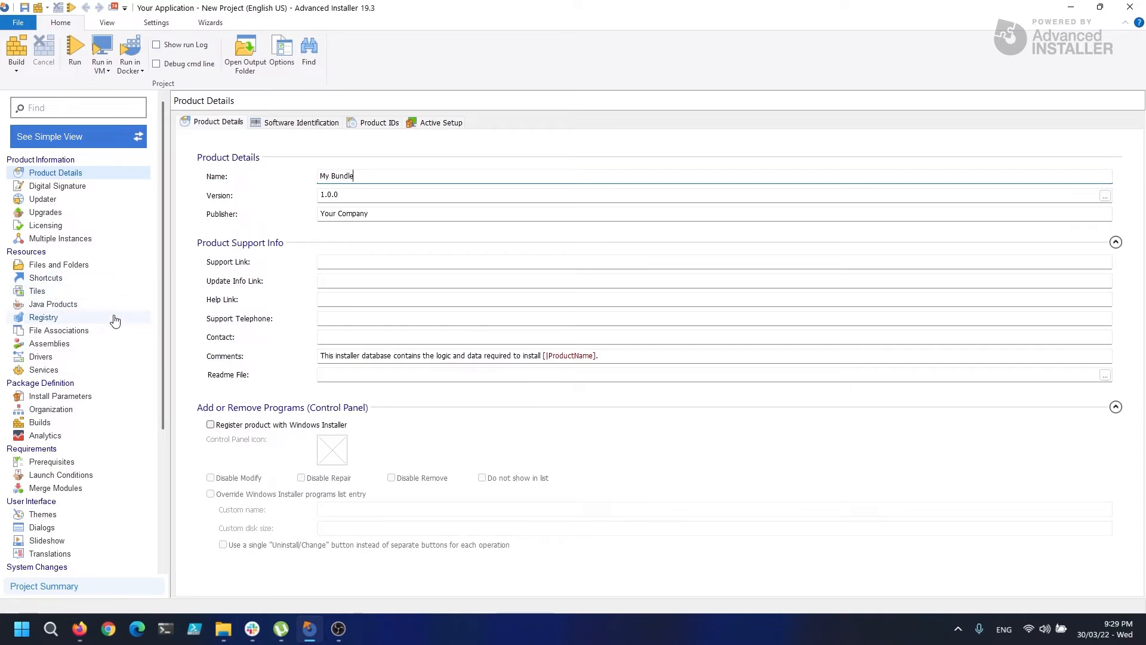
{"action": "mouse_move", "coordinate": [77, 471]}
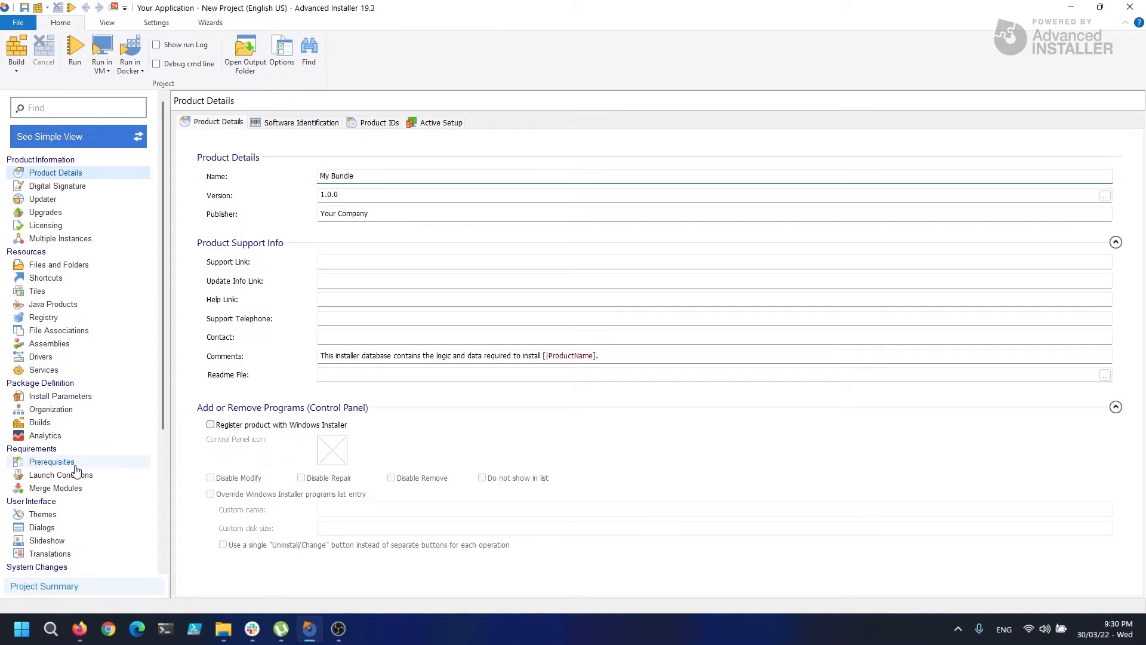
Step: Under Prerequisites, add an MSI from BundleApps as a new Feature-based package prerequisite
{"action": "left_click", "coordinate": [51, 461]}
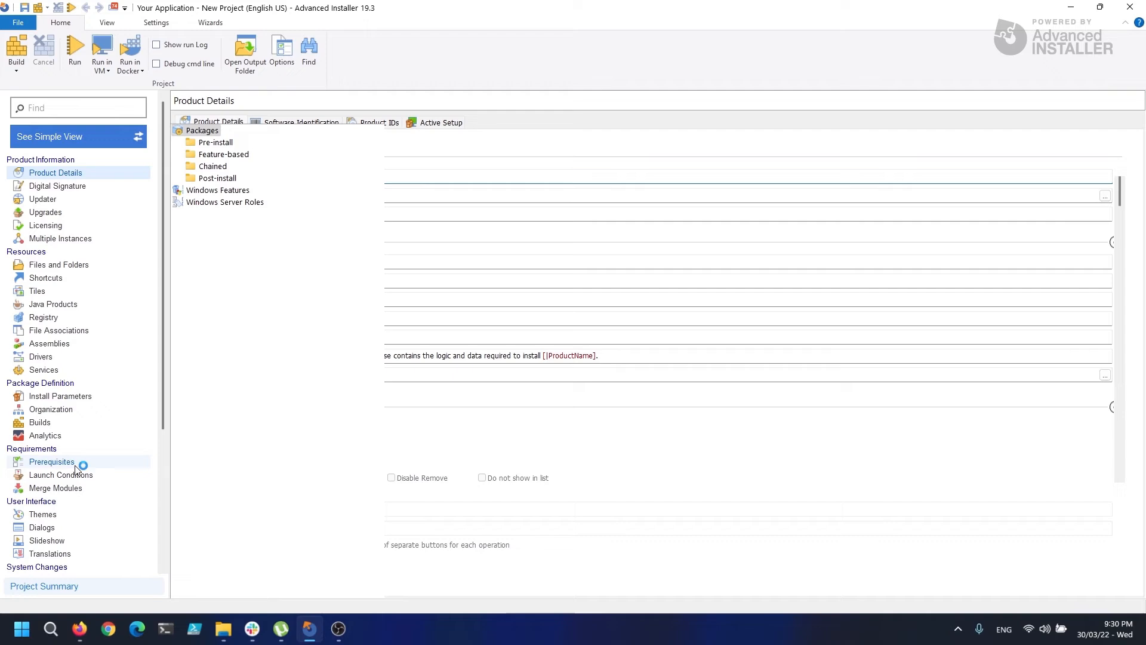
{"action": "left_click", "coordinate": [51, 461]}
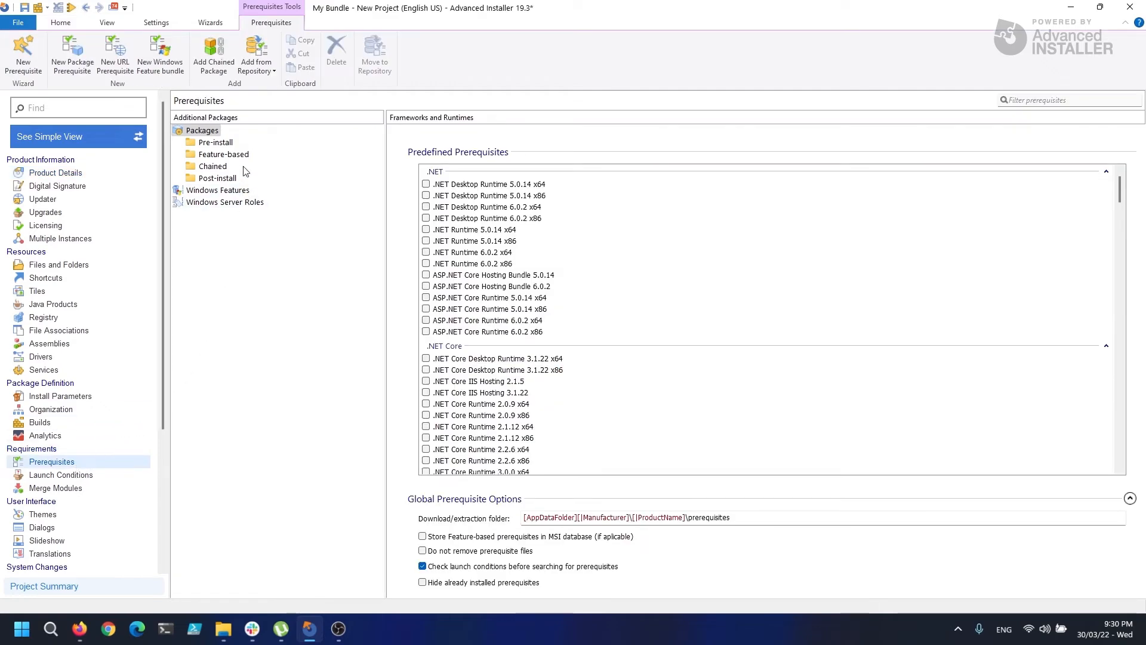
{"action": "left_click", "coordinate": [225, 155]}
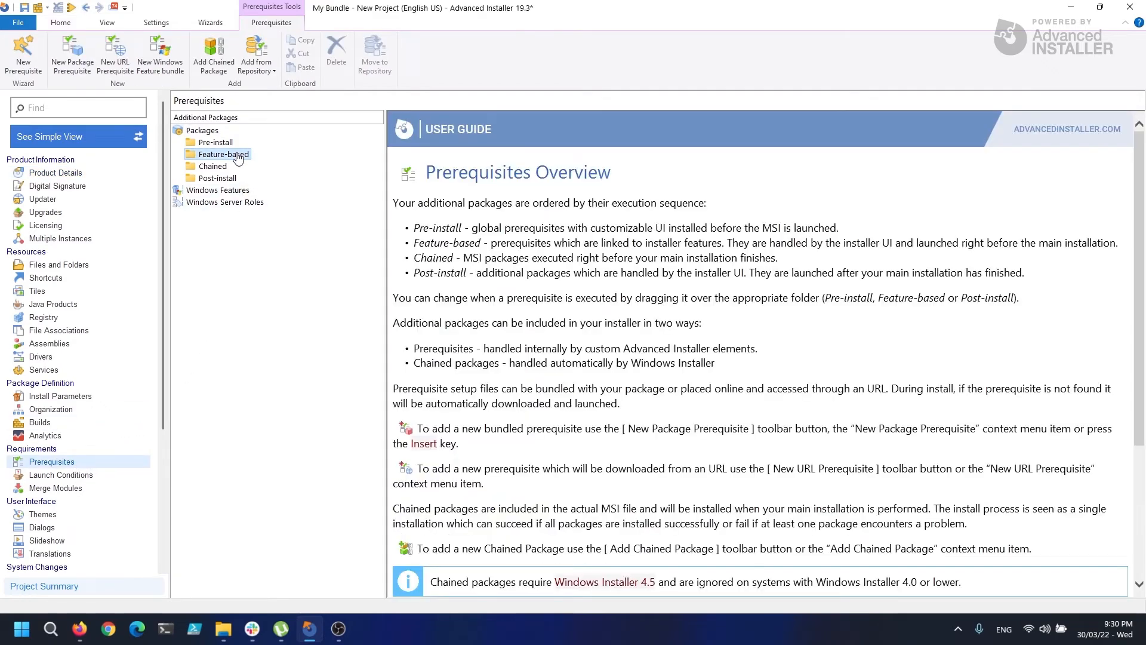
{"action": "right_click", "coordinate": [217, 154]}
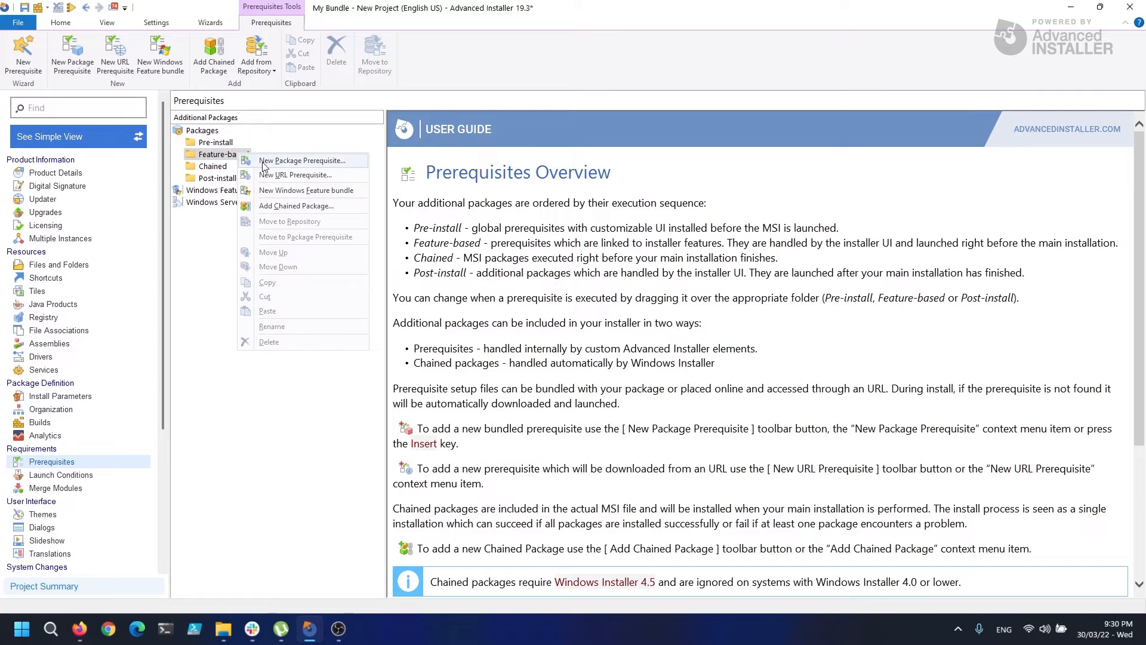
{"action": "mouse_move", "coordinate": [327, 164]}
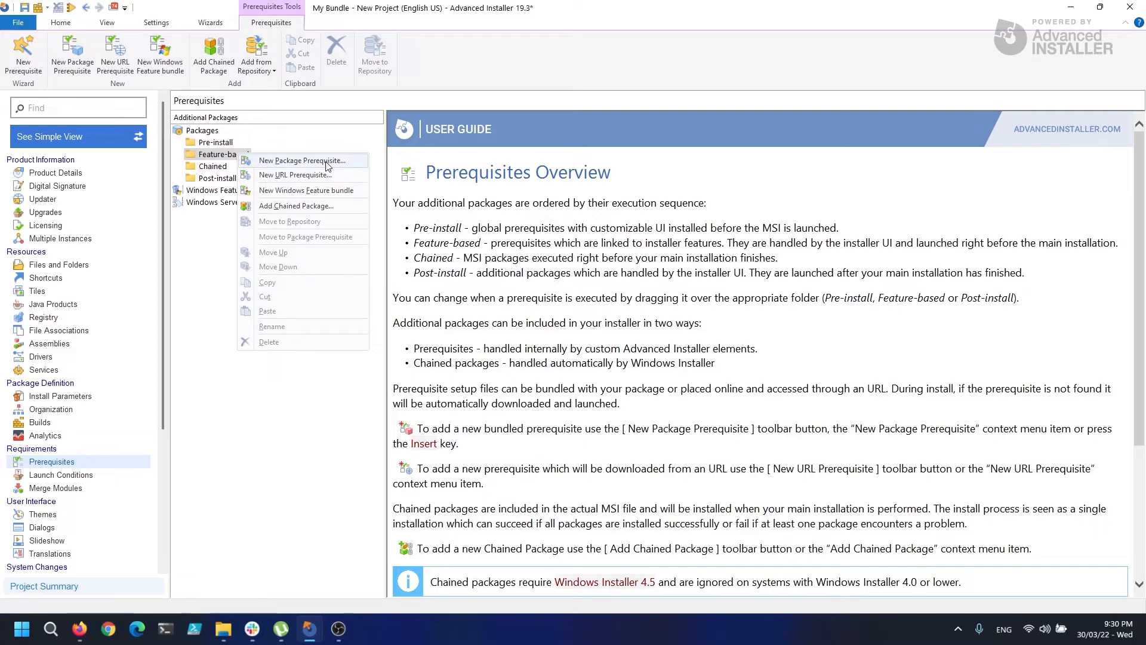
{"action": "left_click", "coordinate": [352, 195]}
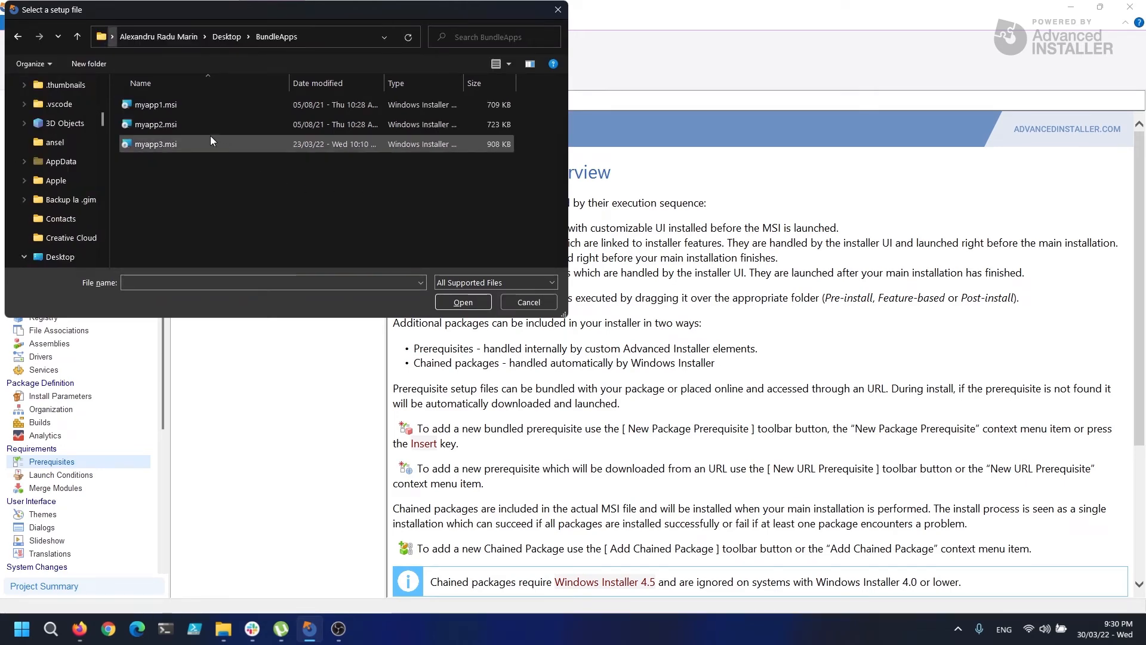
{"action": "left_click", "coordinate": [463, 301]}
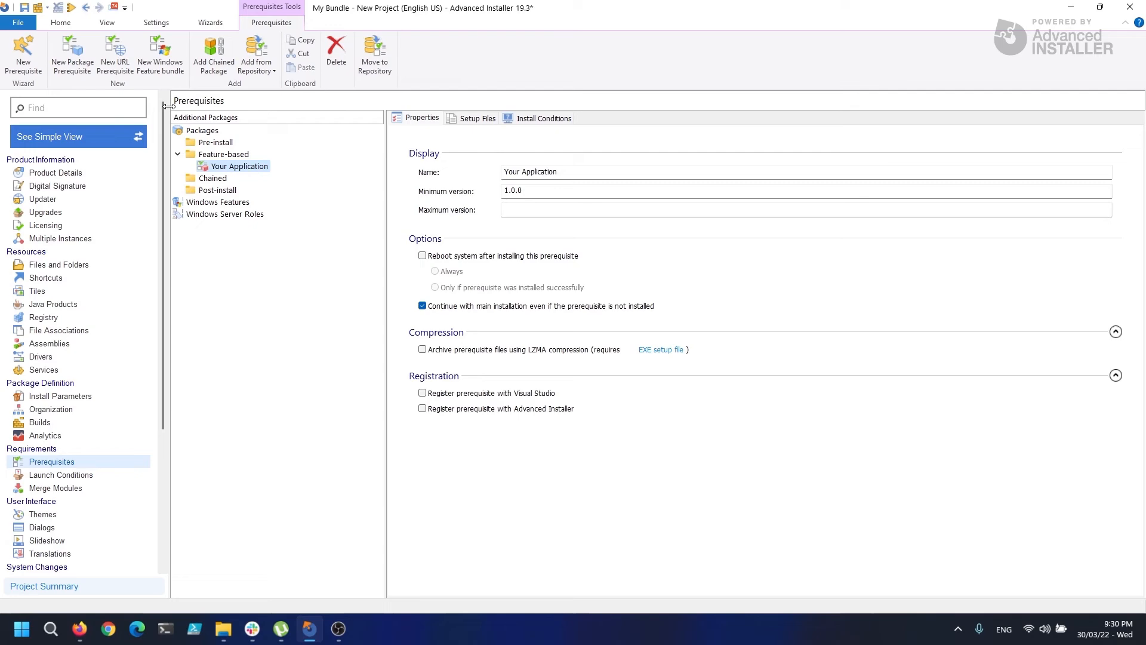
Step: Add the remaining MSI files as further Feature-based package prerequisites
{"action": "right_click", "coordinate": [222, 154]}
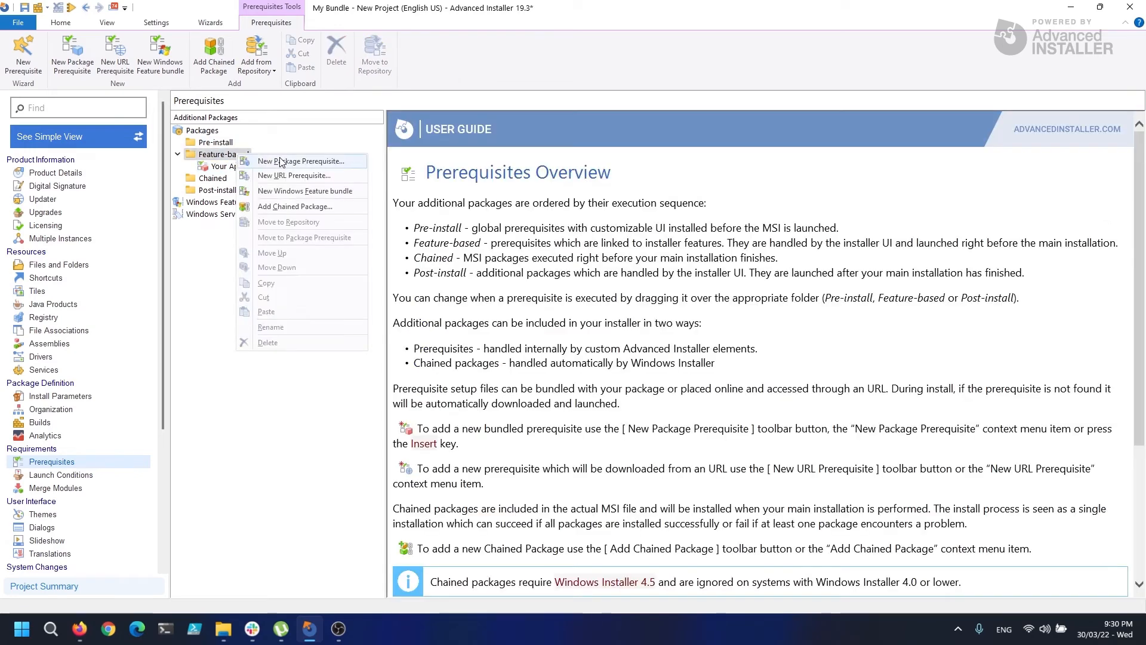
{"action": "left_click", "coordinate": [304, 160]}
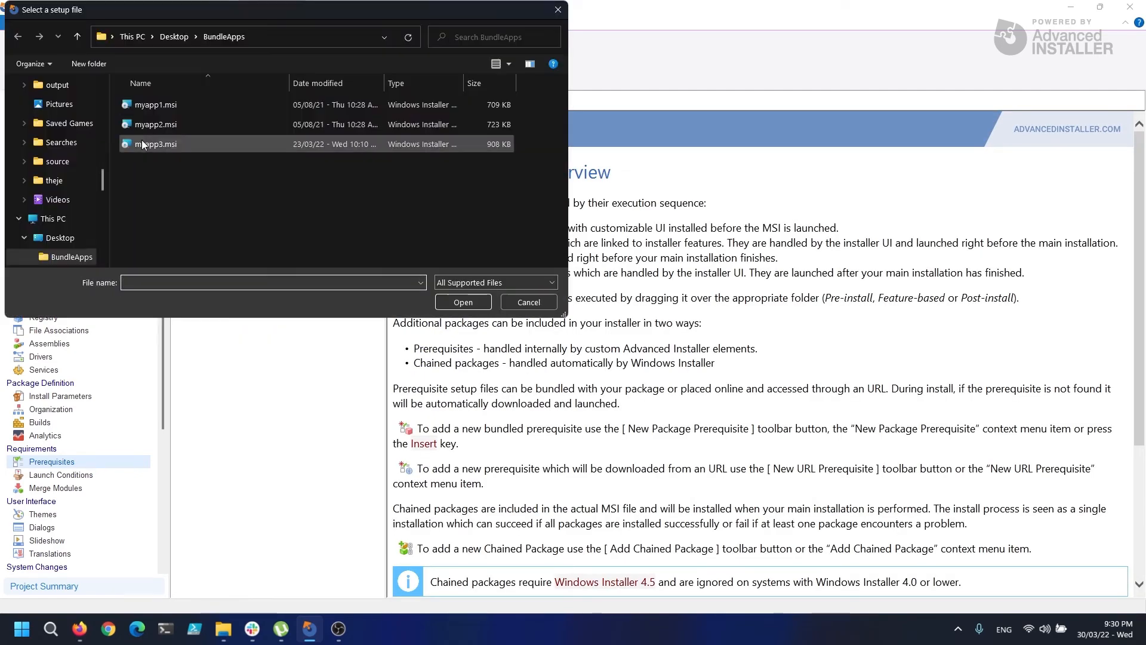
{"action": "left_click", "coordinate": [463, 303]}
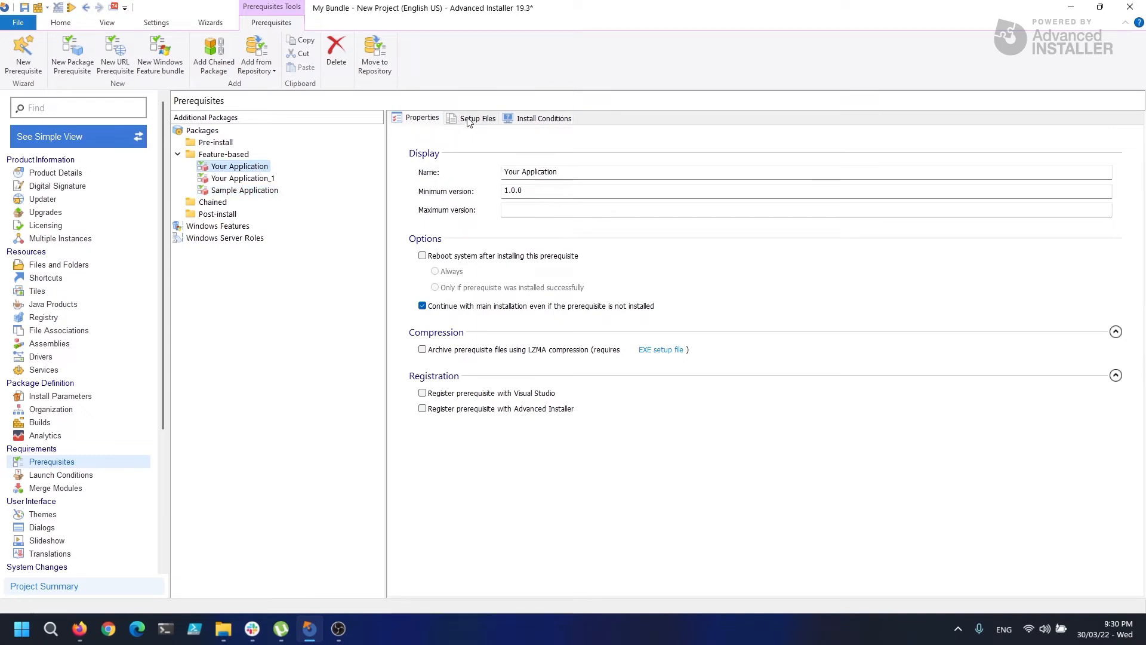
Step: Set /QN on Your Application's Full UI, Basic UI and Silent install command lines
{"action": "left_click", "coordinate": [478, 117]}
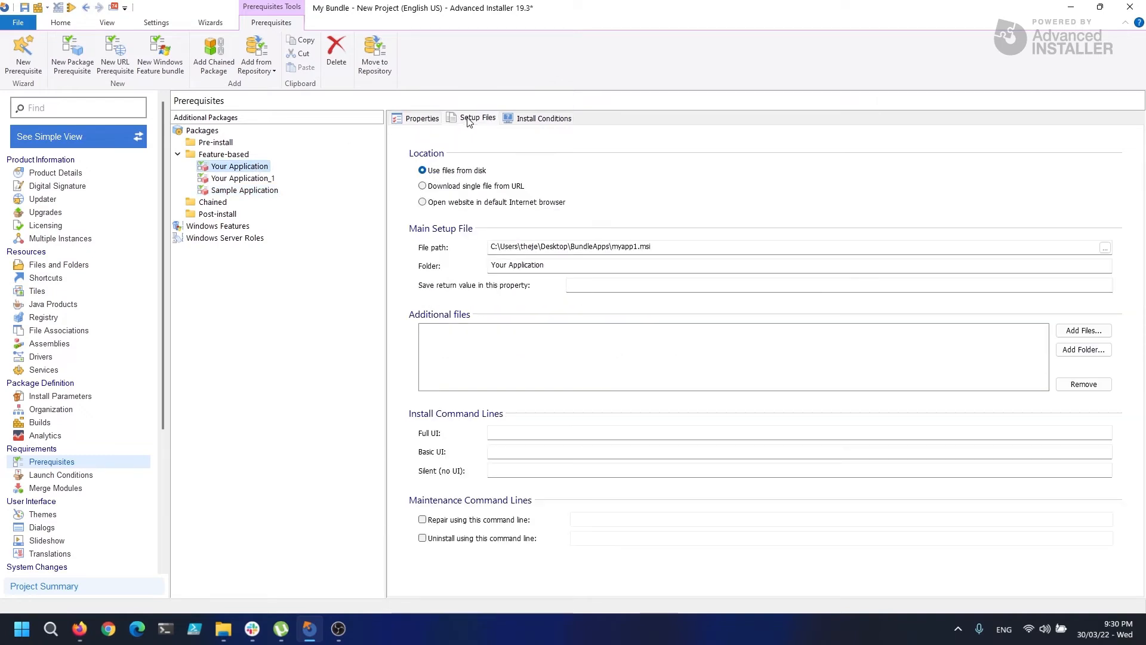
{"action": "mouse_move", "coordinate": [533, 123]}
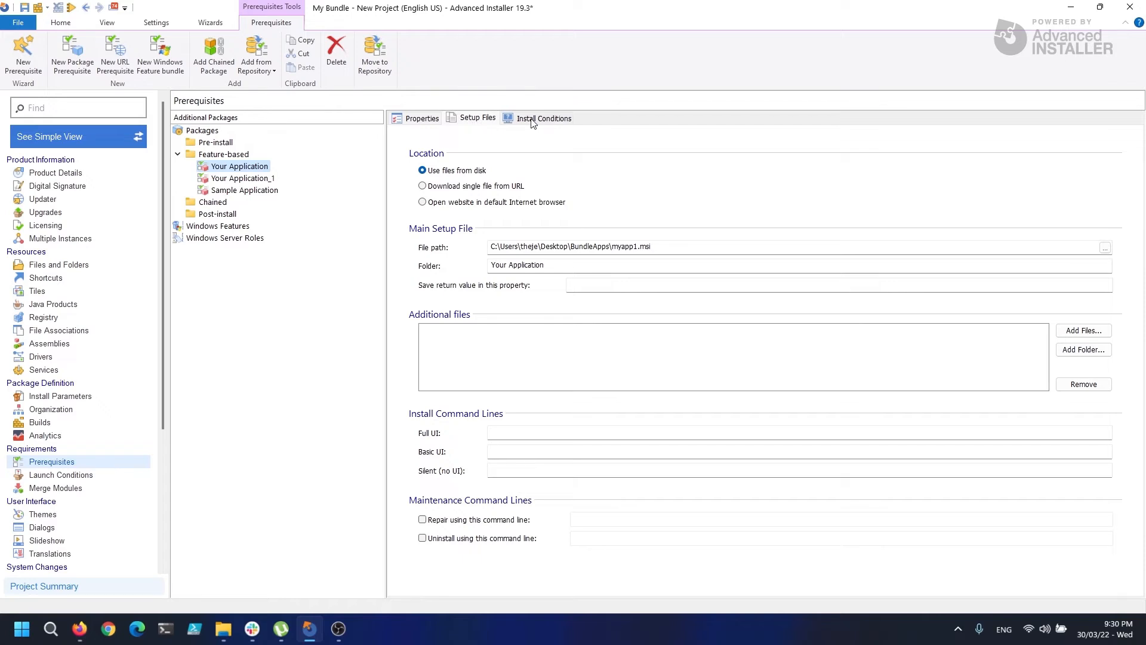
{"action": "mouse_move", "coordinate": [516, 151]}
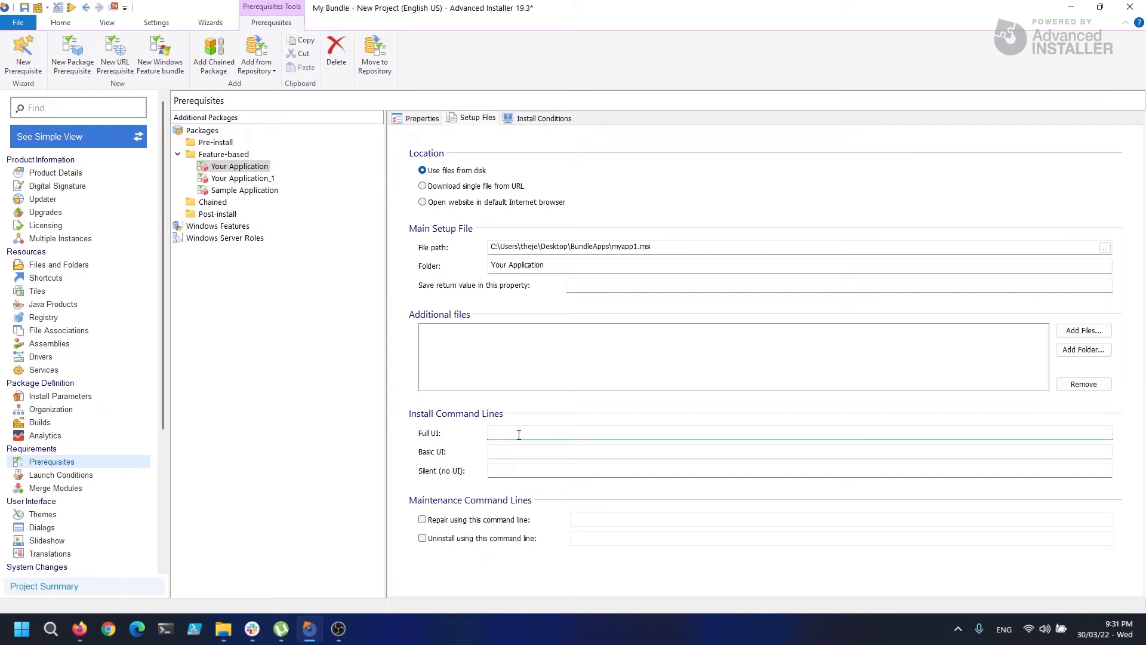
{"action": "type", "text": "/QN"}
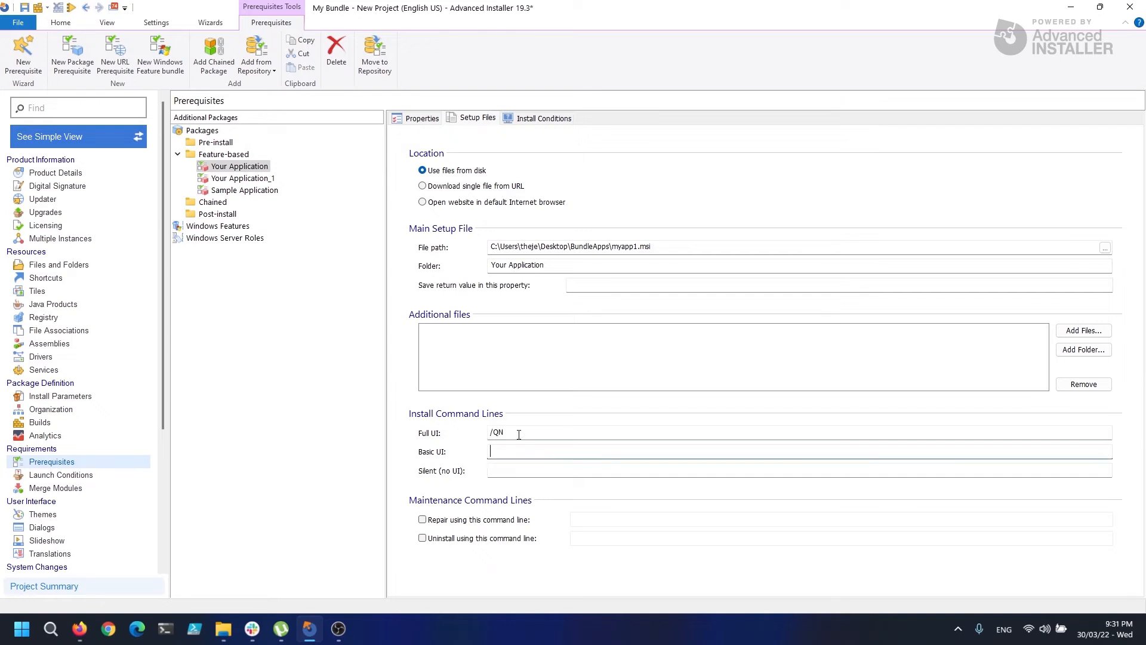
{"action": "type", "text": "/QN"}
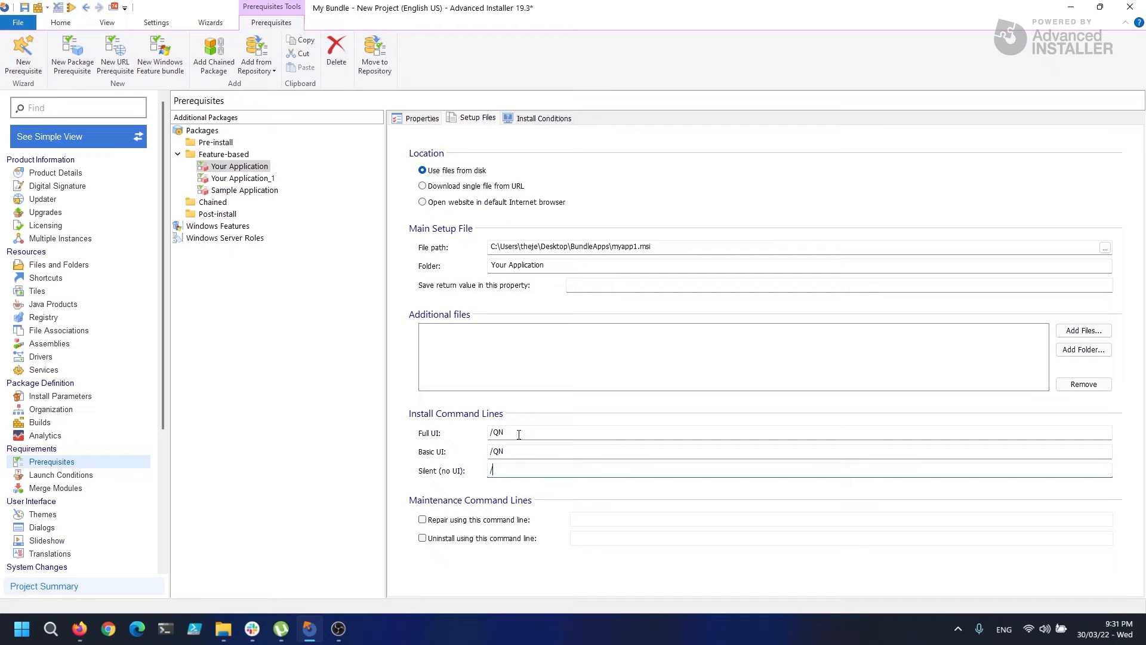
{"action": "type", "text": "QN"}
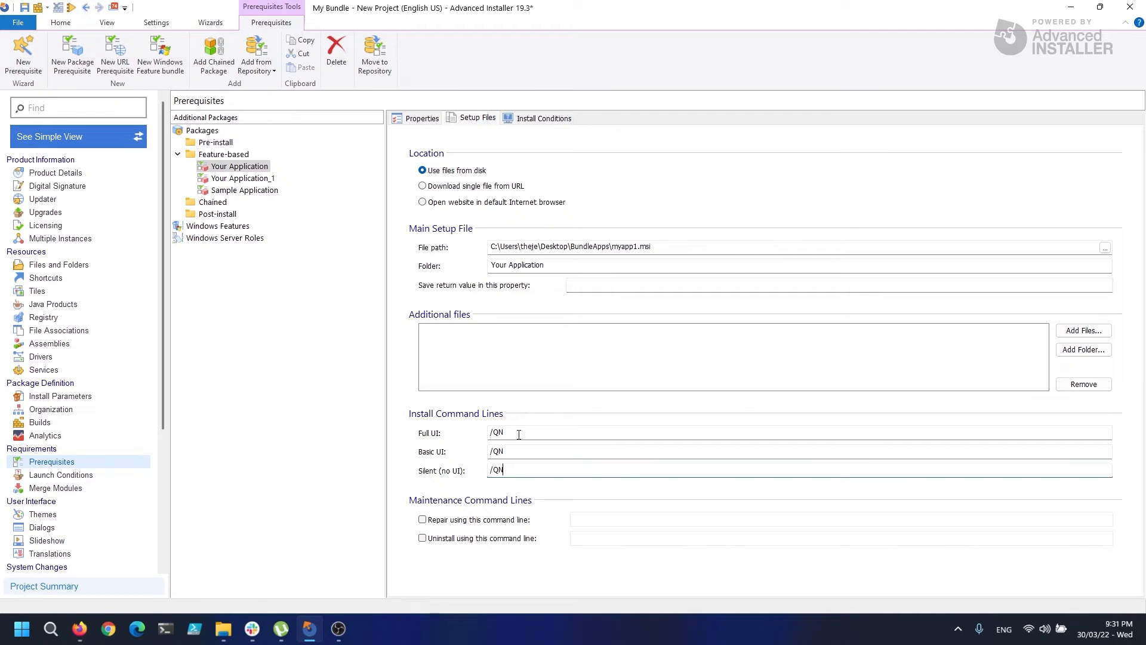
{"action": "mouse_move", "coordinate": [557, 227]}
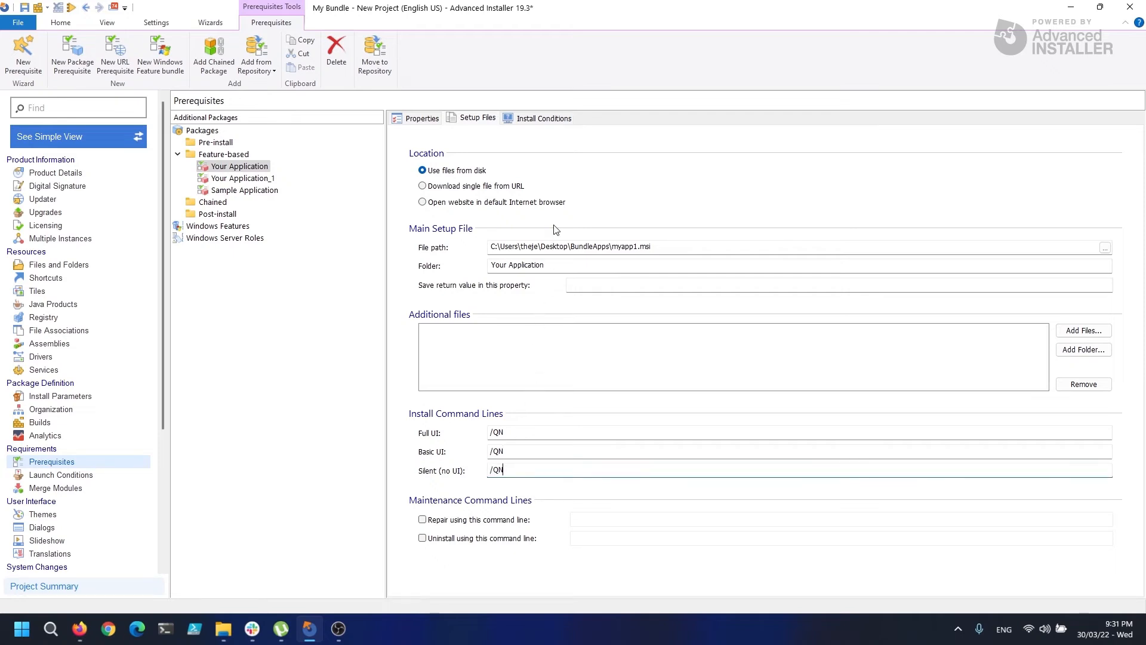
Step: Make Your Application always install, then select the Your Application_1 prerequisite
{"action": "left_click", "coordinate": [544, 117]}
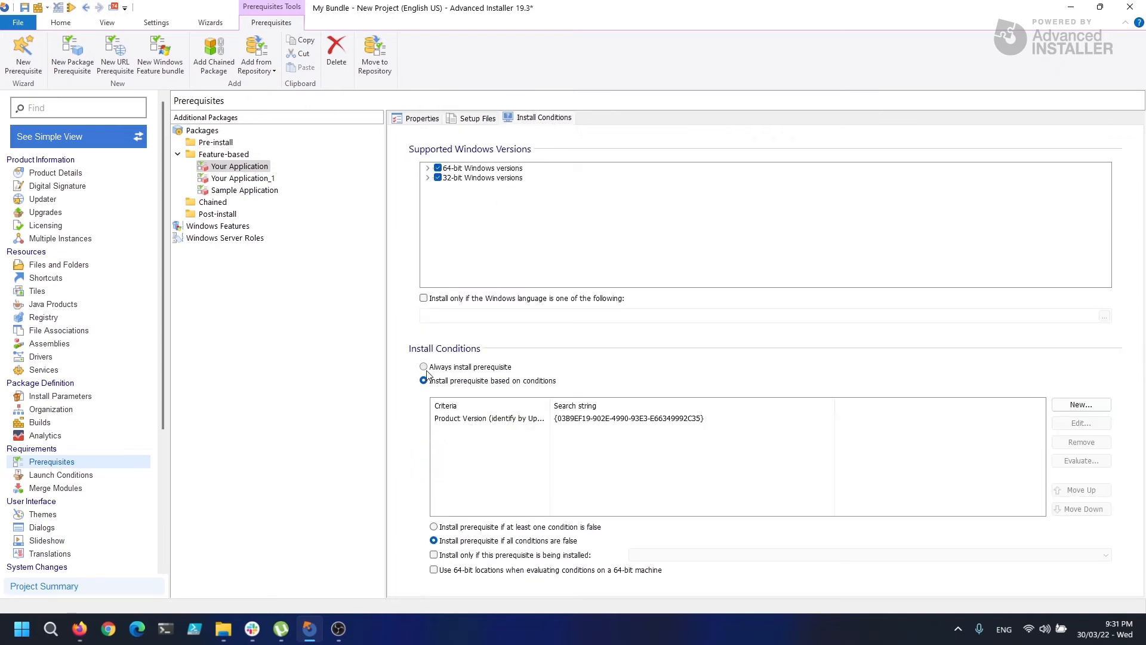
{"action": "left_click", "coordinate": [423, 367]}
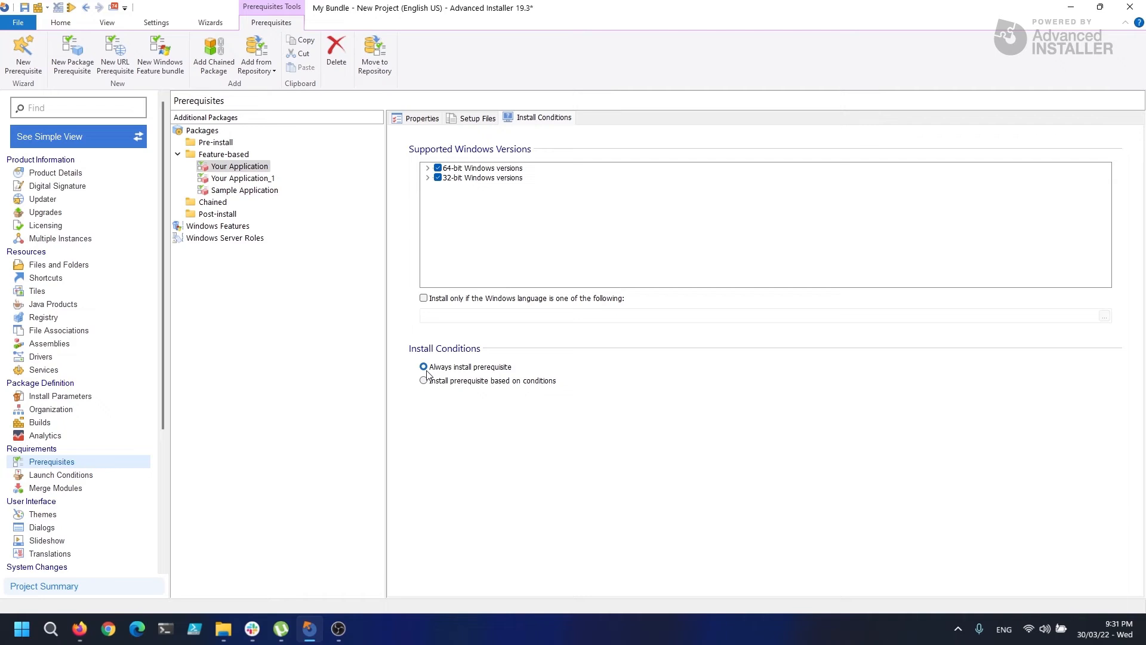
{"action": "left_click", "coordinate": [240, 178]}
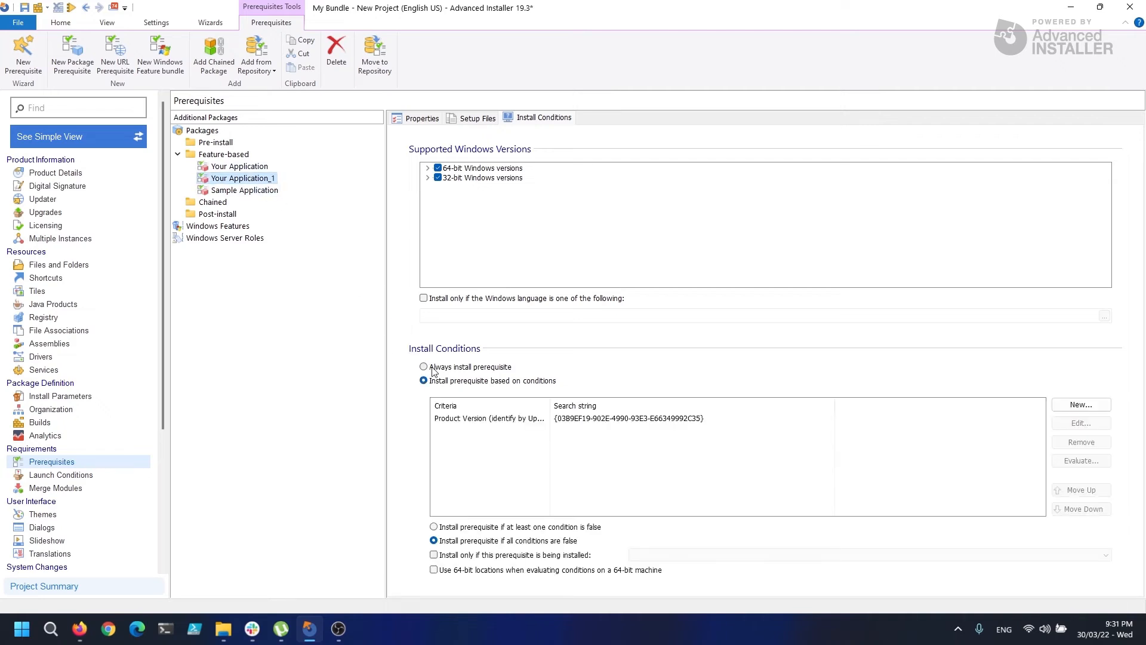
Step: Set /QN on Your Application_1's three install command lines, then select Sample Application
{"action": "left_click", "coordinate": [477, 117]}
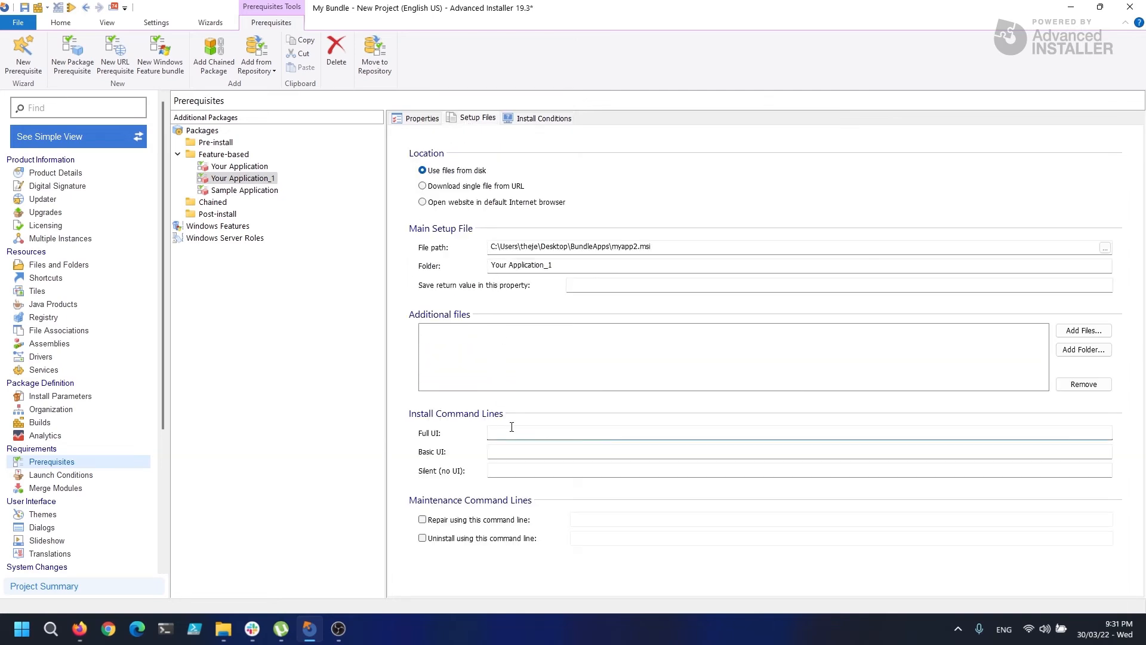
{"action": "type", "text": "/QN"}
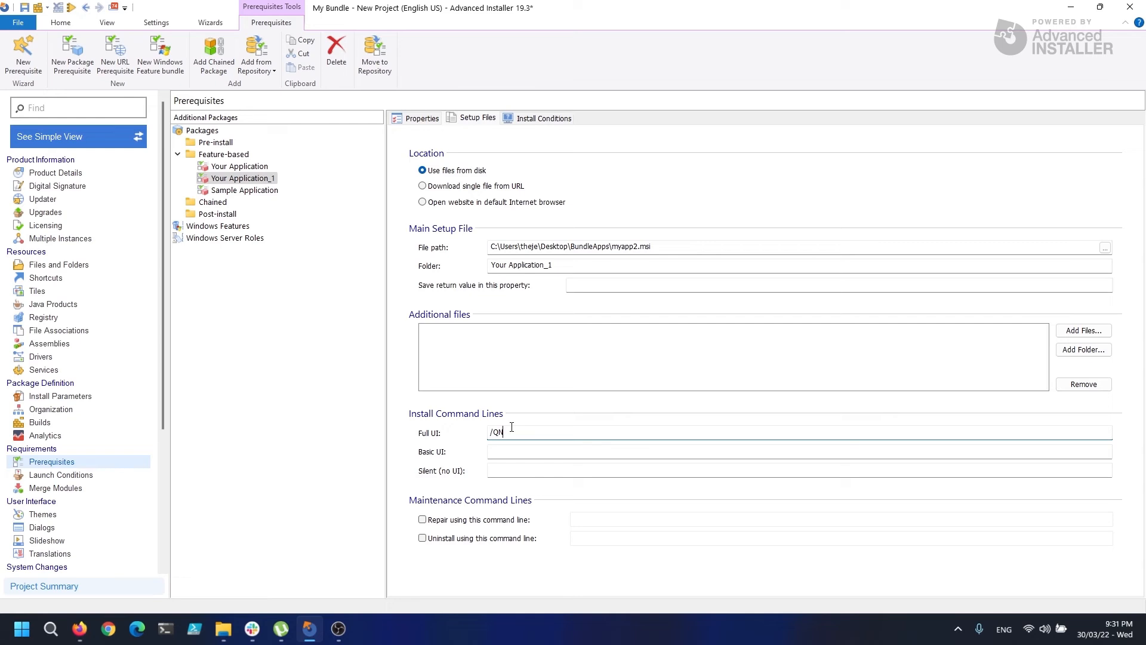
{"action": "type", "text": "/QN"}
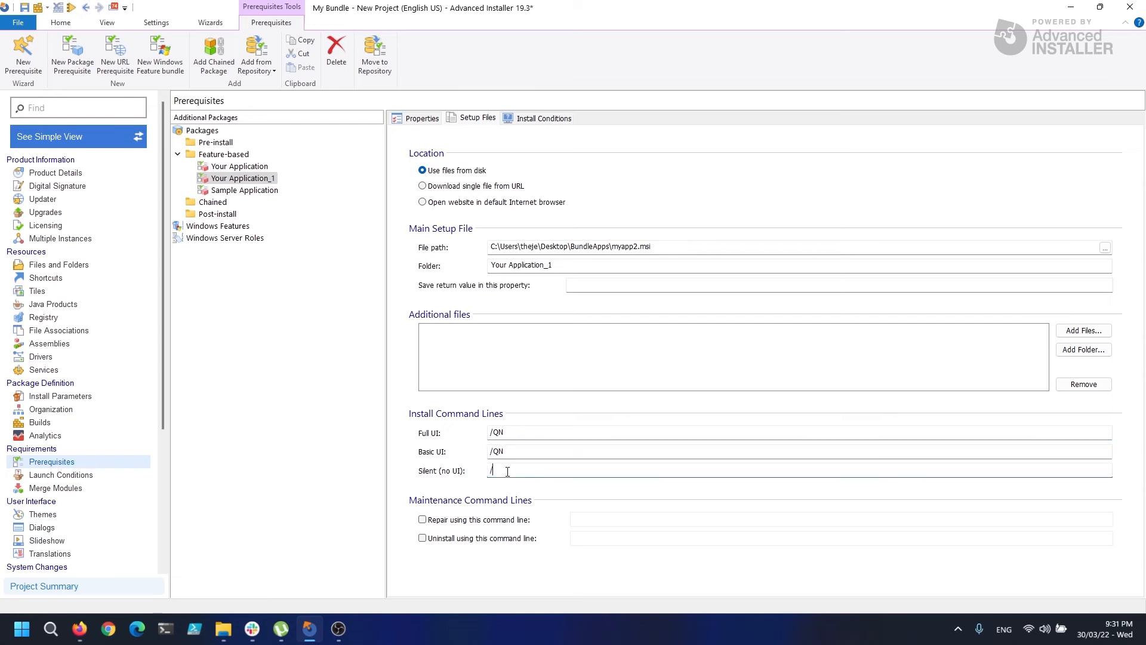
{"action": "type", "text": "/QN"}
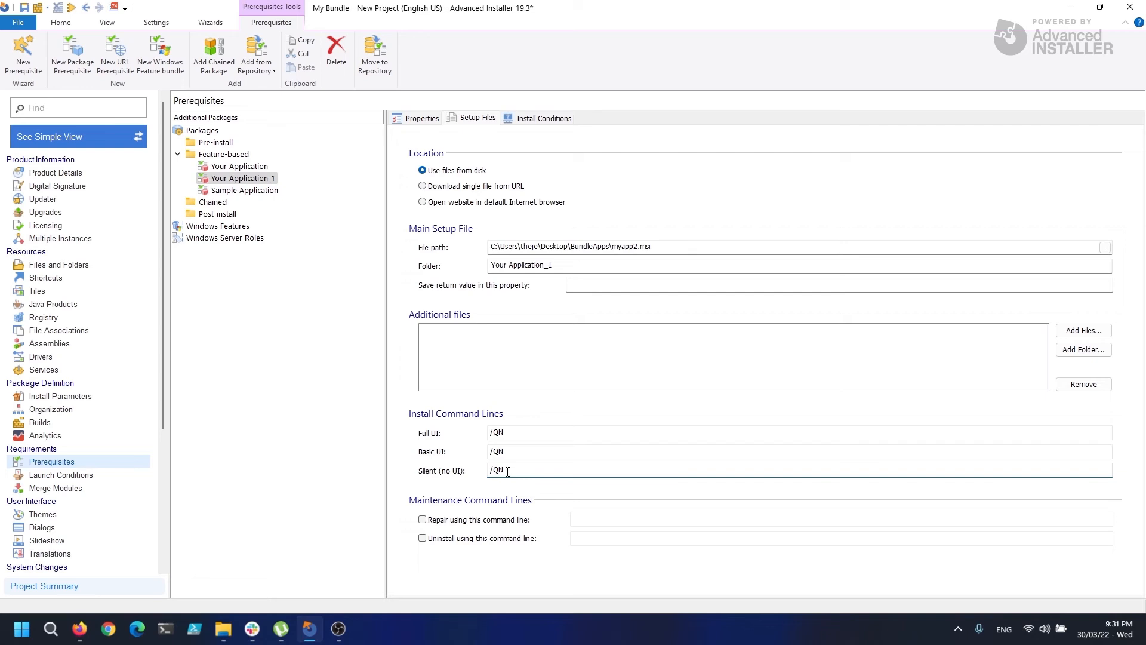
{"action": "left_click", "coordinate": [244, 190]}
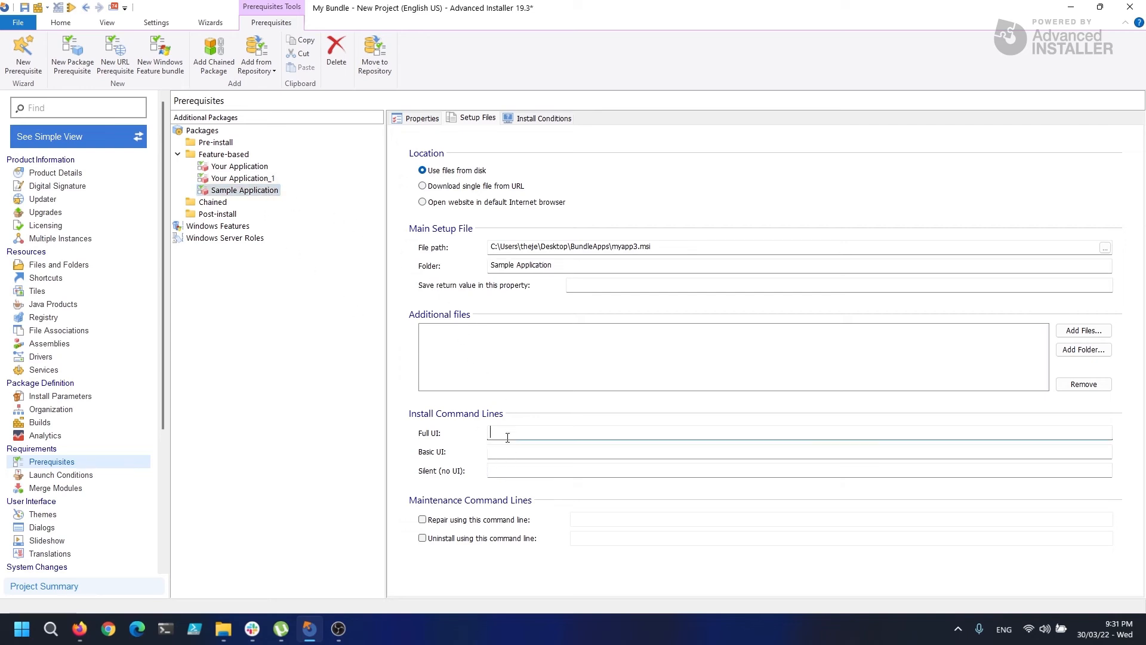
Step: Enter /QN on Sample Application's install command lines and set it to always install
{"action": "type", "text": "/QN"}
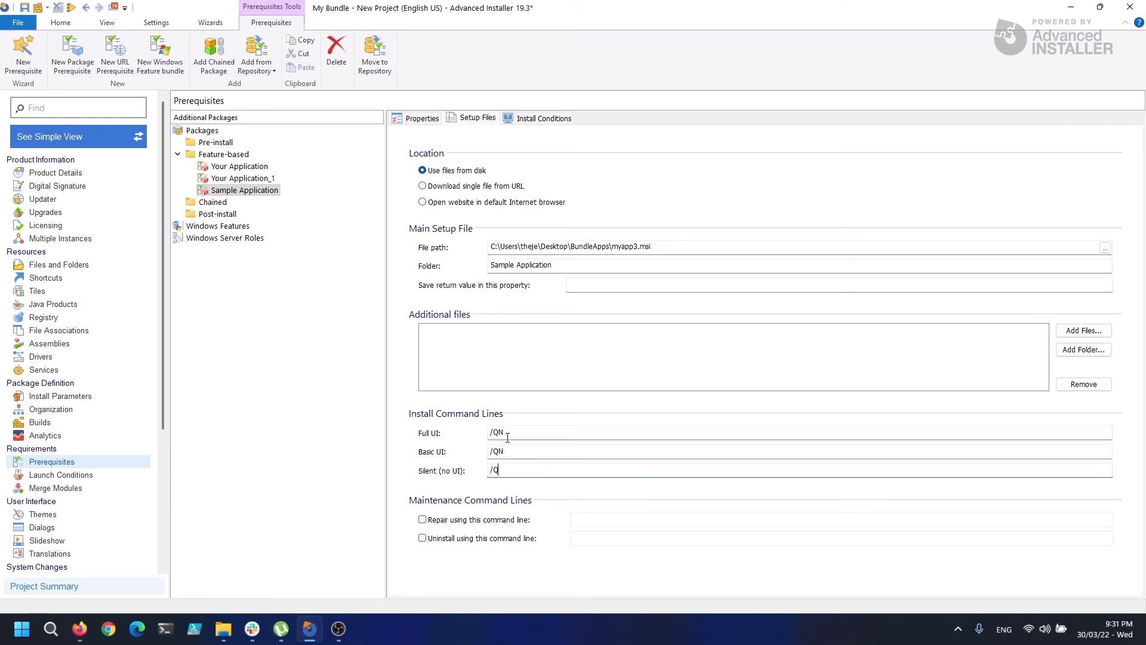
{"action": "left_click", "coordinate": [543, 117]}
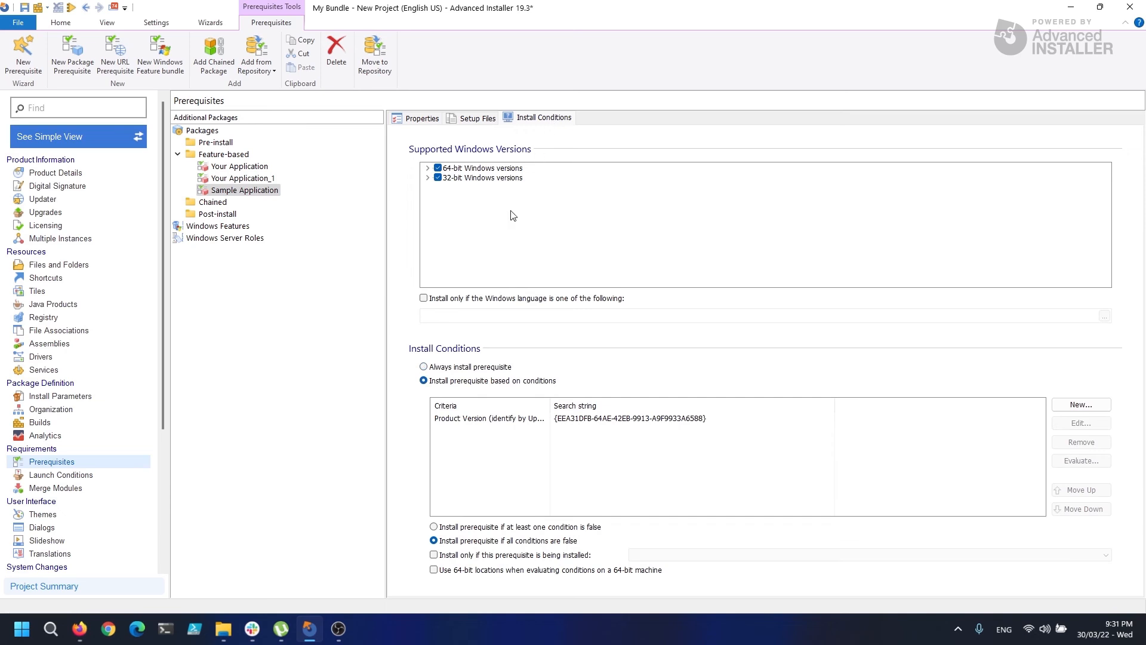
{"action": "left_click", "coordinate": [423, 366]}
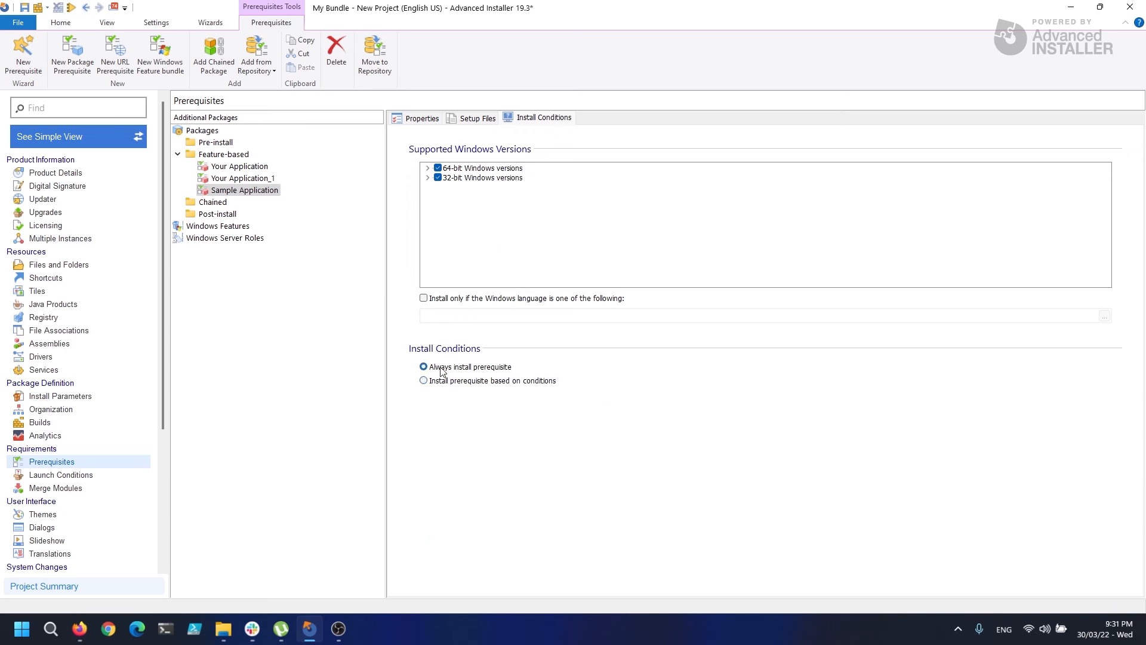
{"action": "mouse_move", "coordinate": [82, 425]}
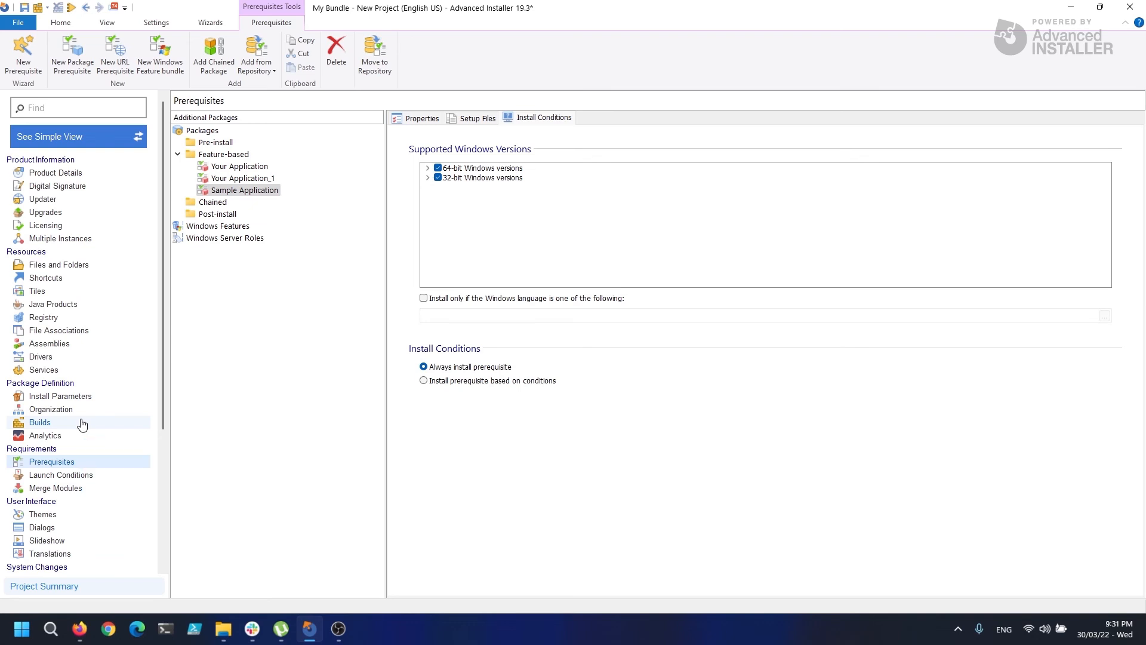
Step: Choose 'Single EXE setup (resources inside)', build it, saving the project as MyBundle.aip
{"action": "left_click", "coordinate": [40, 423]}
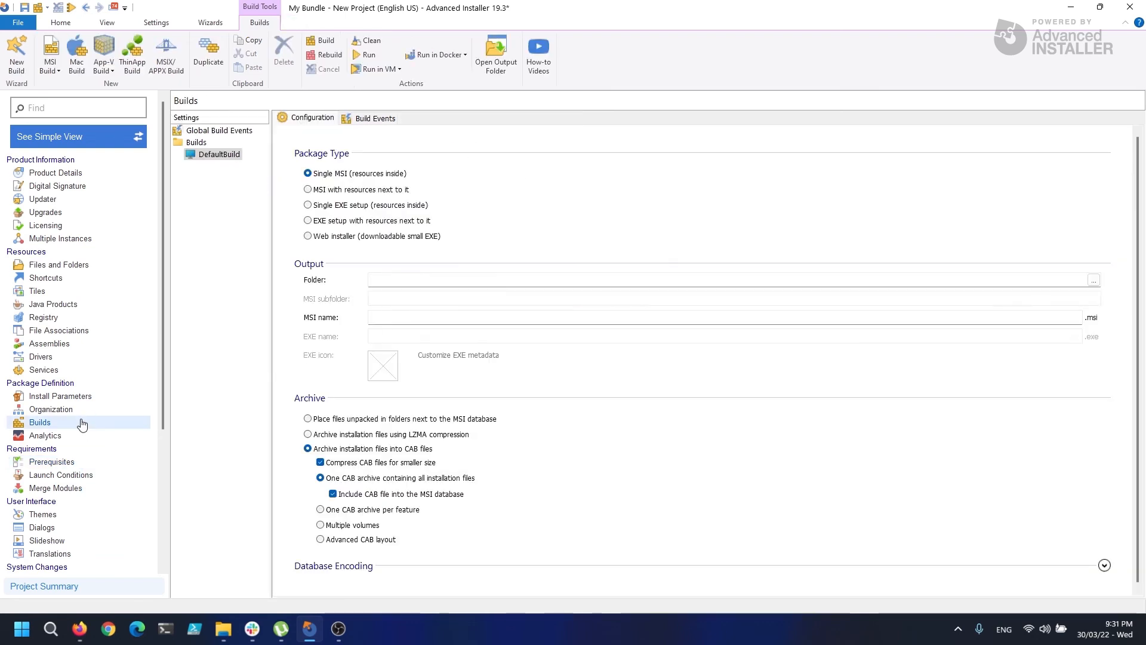
{"action": "mouse_move", "coordinate": [224, 332]}
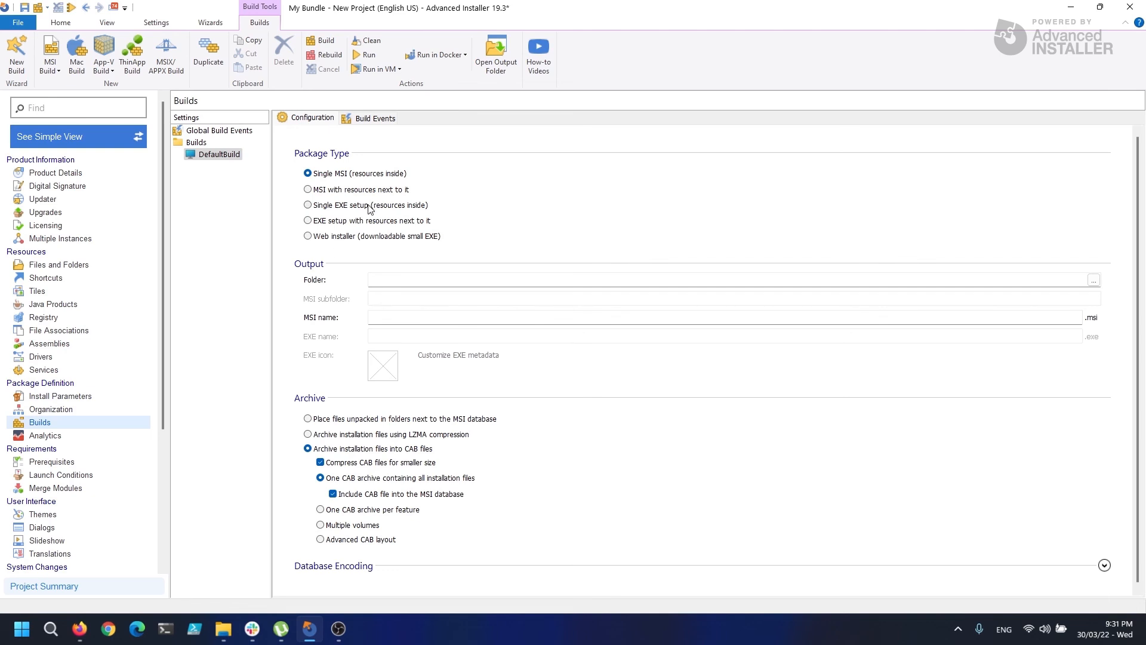
{"action": "left_click", "coordinate": [306, 205]}
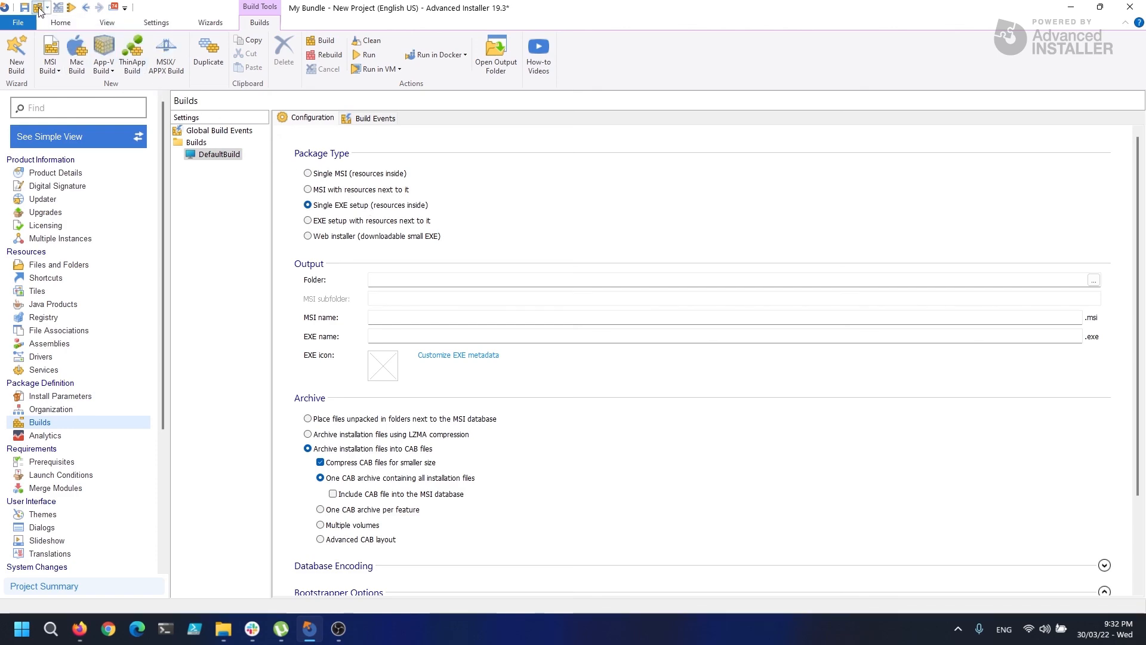
{"action": "left_click", "coordinate": [36, 7]}
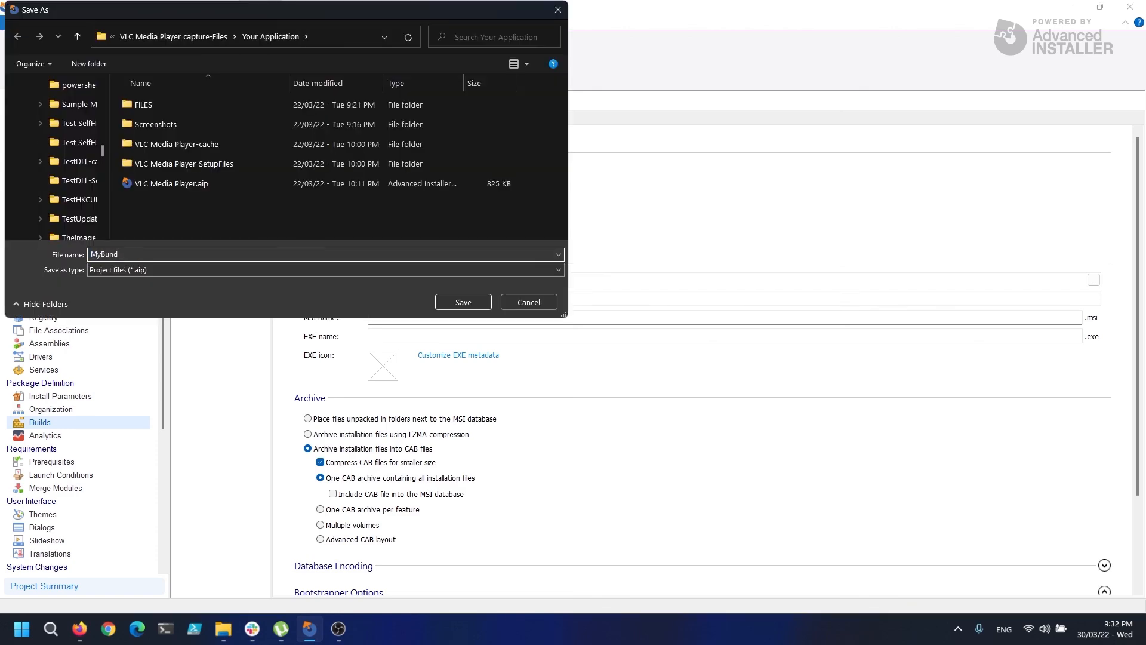
{"action": "left_click", "coordinate": [463, 301]}
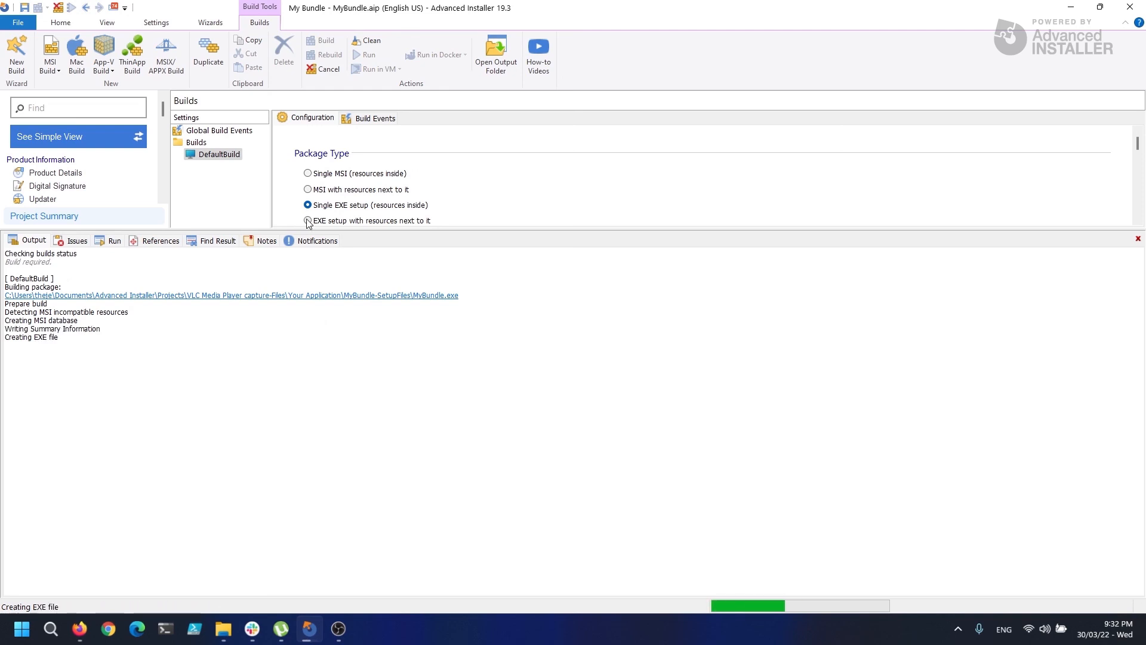